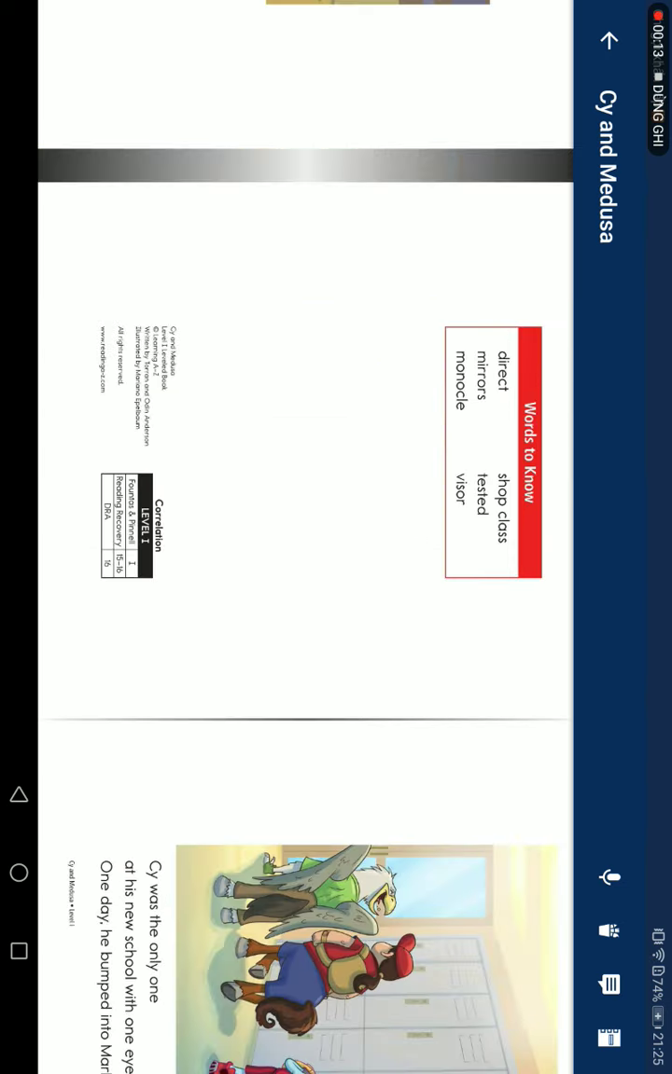
scroll("up", 3)
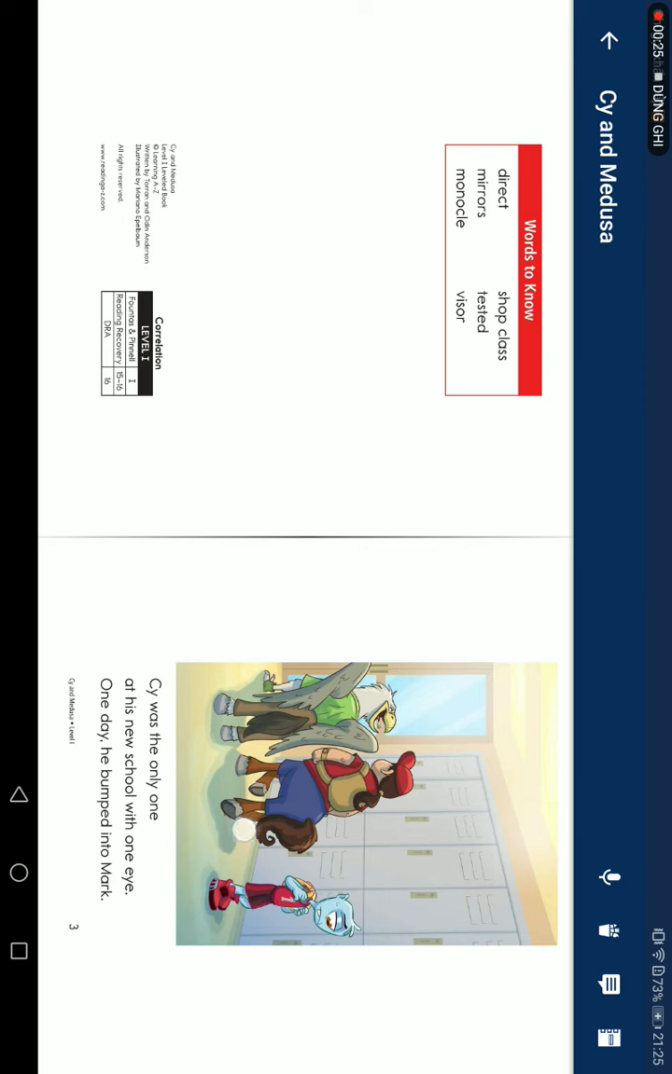
scroll("down", 3)
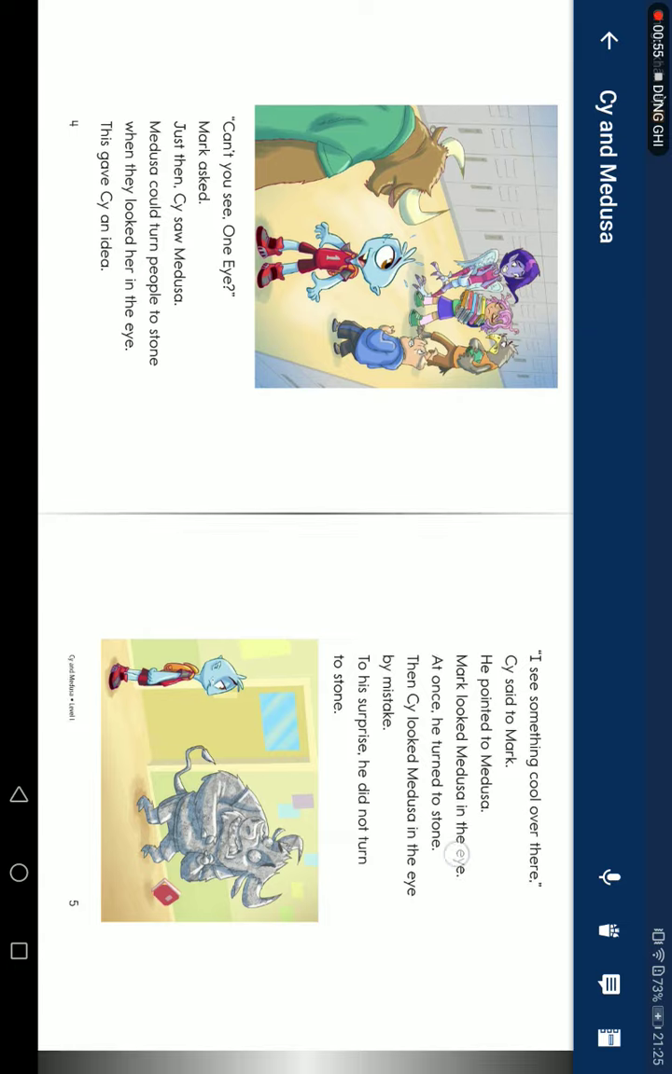
scroll("down", 3)
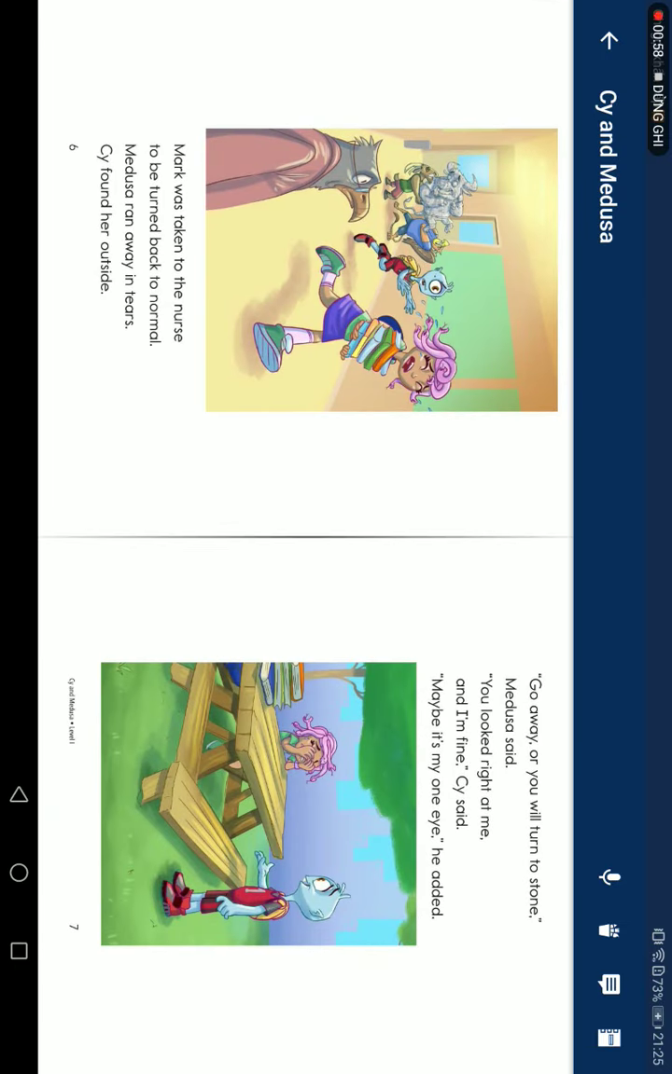